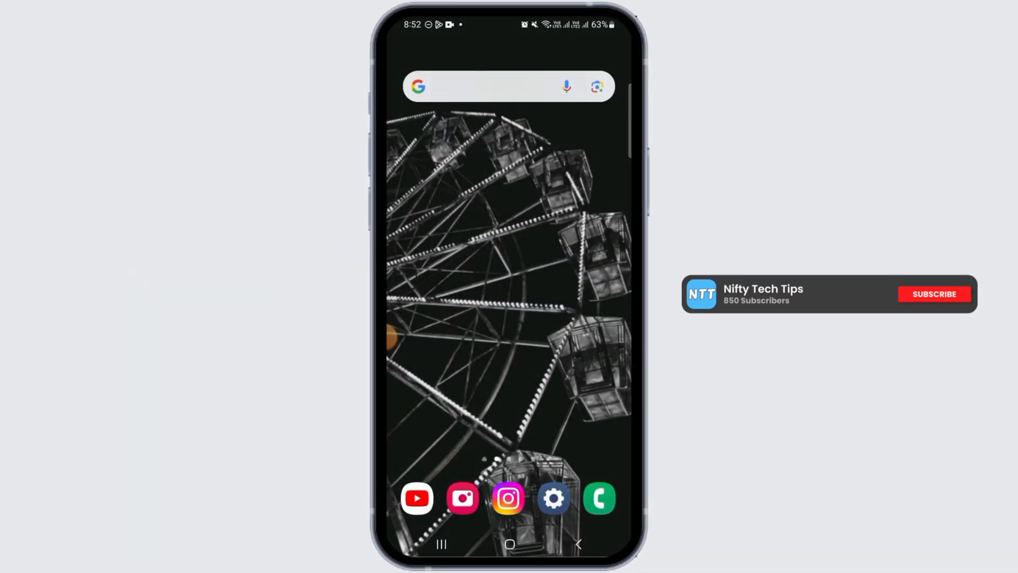
Swipe up on the home screen to show the app drawer with all installed apps
{"action": "left_click", "coordinate": [933, 293]}
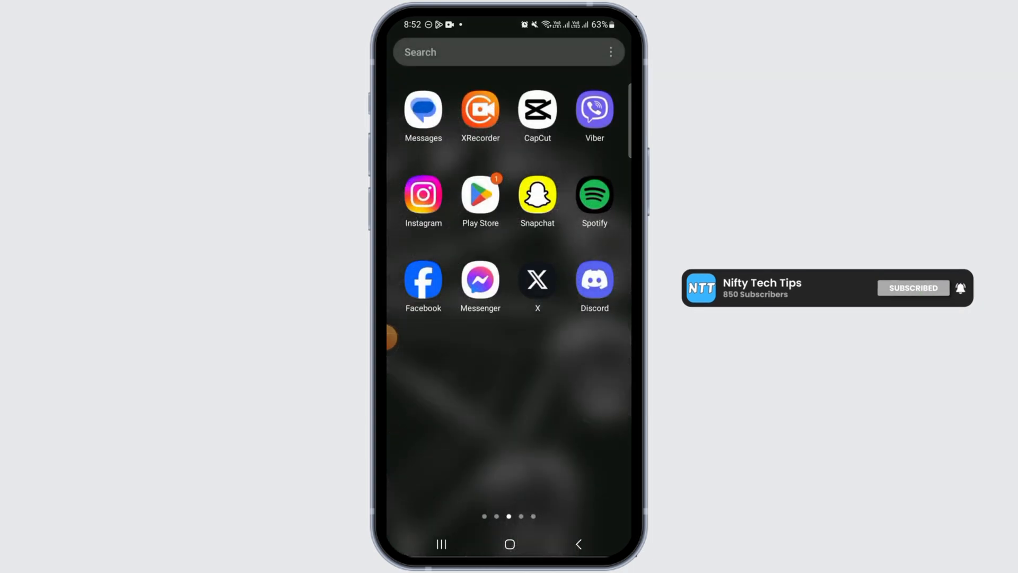
Find Facebook in Play Store via the recent 'facebook' search and bring its listing up to date
{"action": "left_click", "coordinate": [506, 52]}
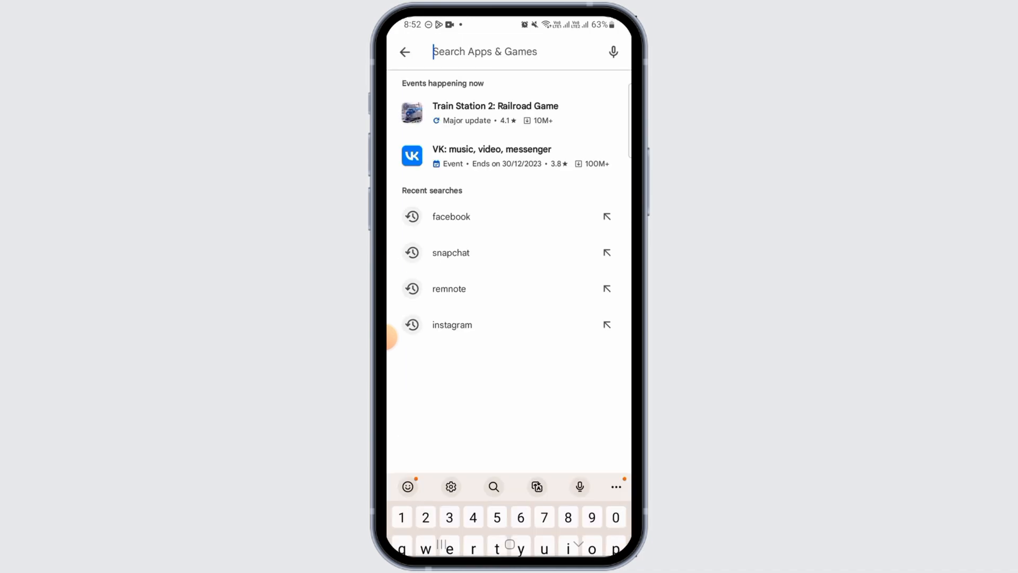
{"action": "left_click", "coordinate": [451, 216]}
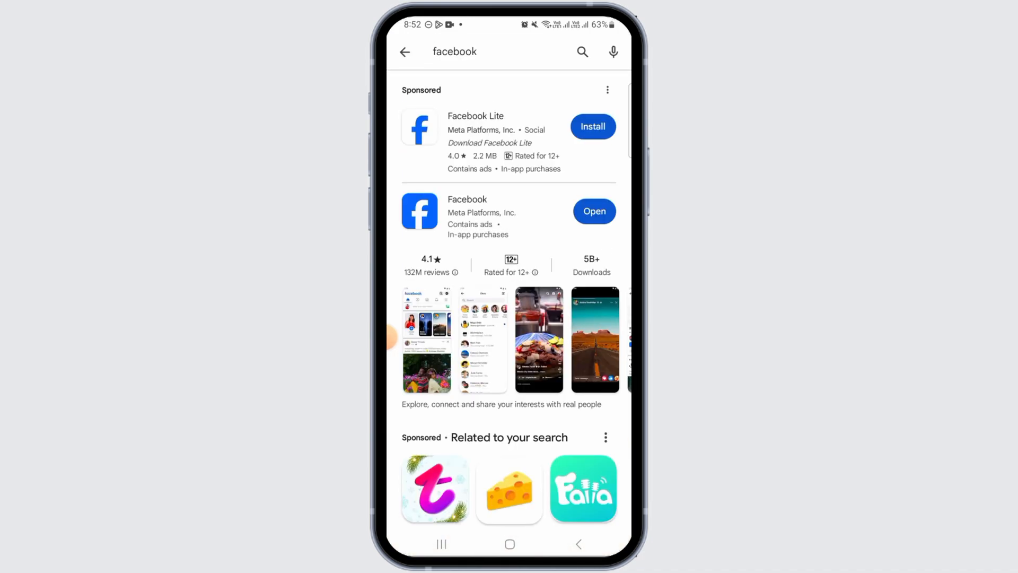
{"action": "left_click", "coordinate": [466, 199]}
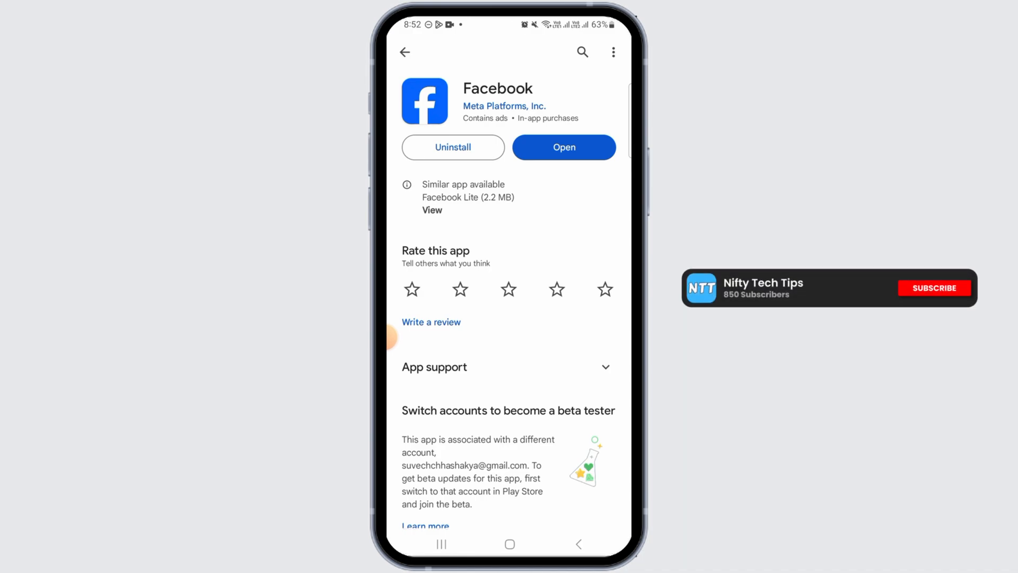
{"action": "left_click", "coordinate": [934, 288]}
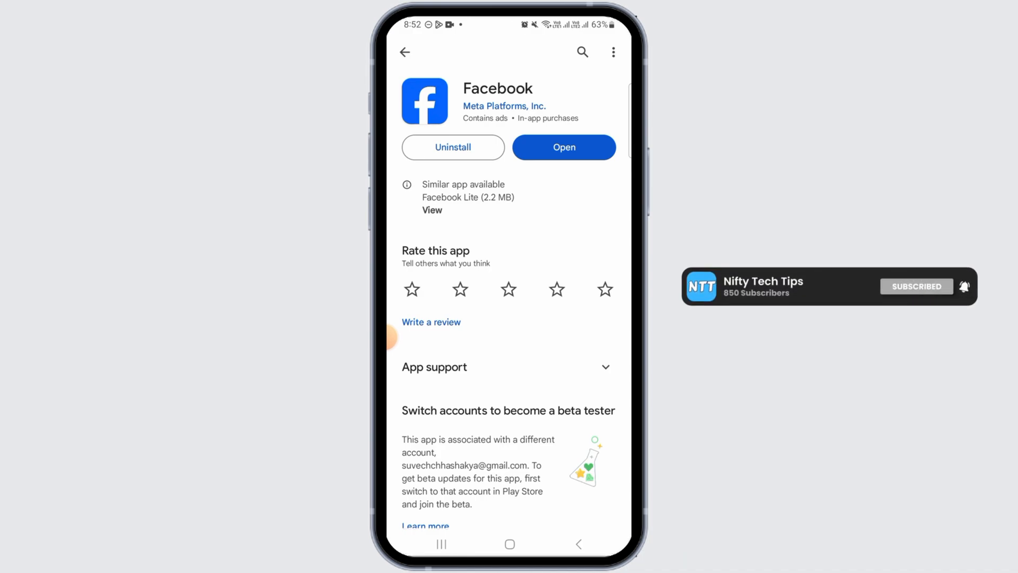
Launch Facebook from its store page and show its main menu with Help & support expanded
{"action": "left_click", "coordinate": [563, 147]}
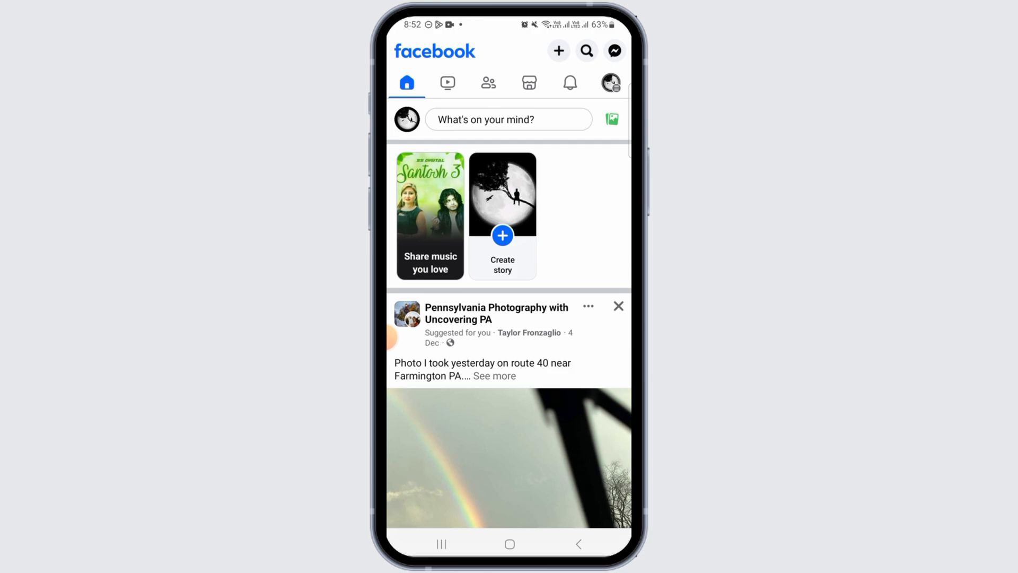
{"action": "left_click", "coordinate": [609, 83]}
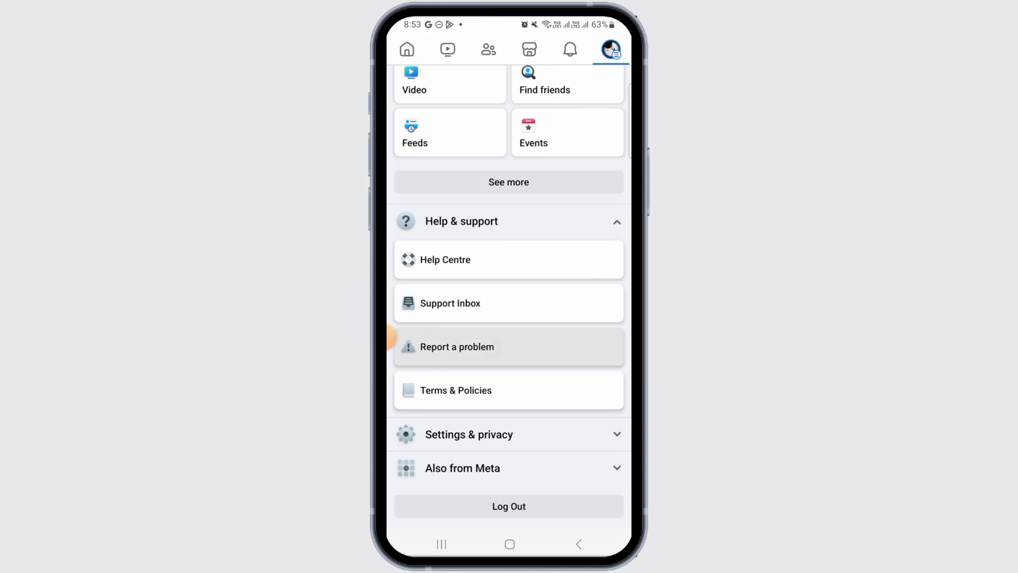
Start a problem report describing the missing profile pin option, with a menu screenshot attached
{"action": "left_click", "coordinate": [457, 346]}
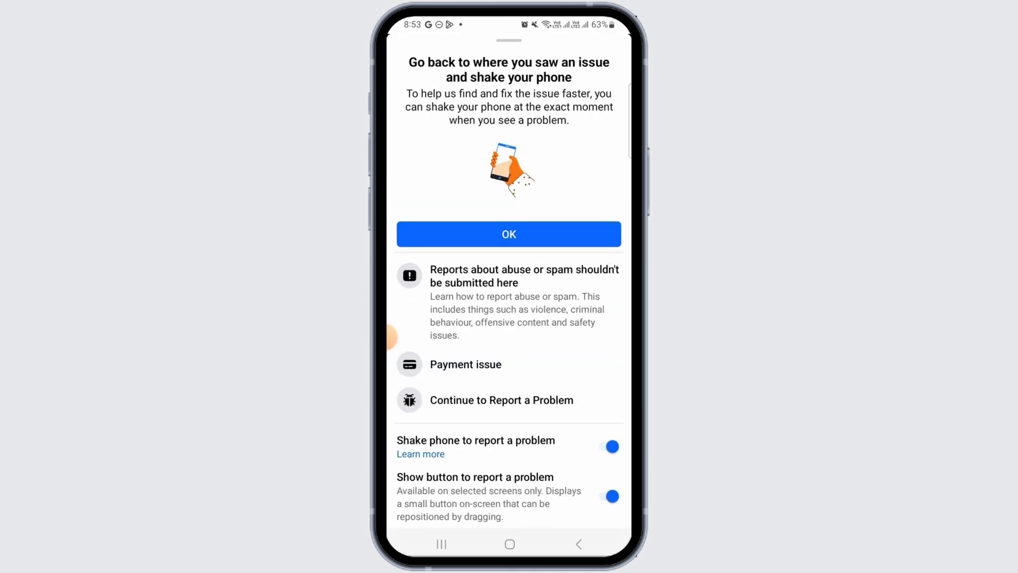
{"action": "left_click", "coordinate": [509, 233]}
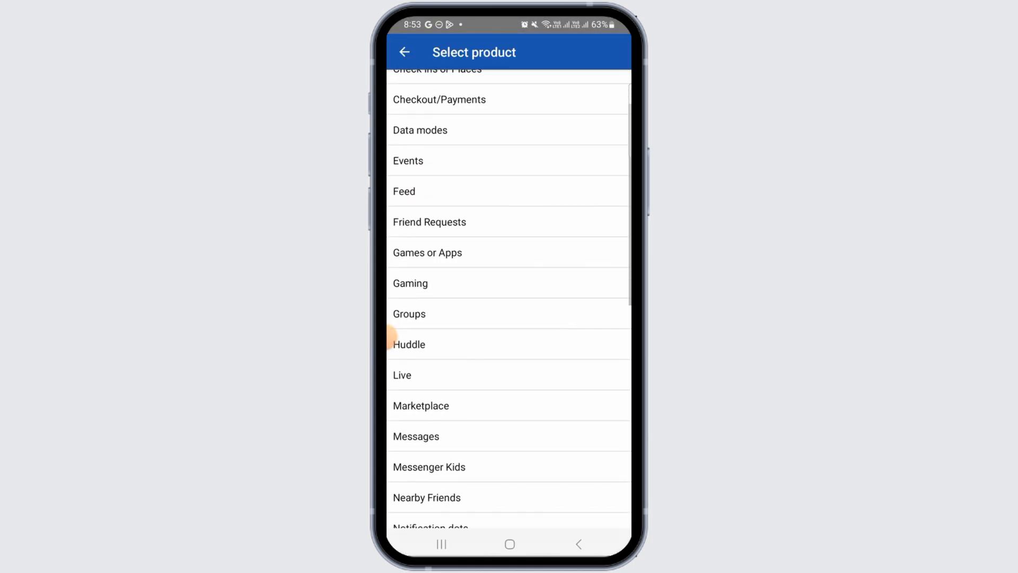
{"action": "scroll", "scroll_direction": "down", "scroll_amount": 3}
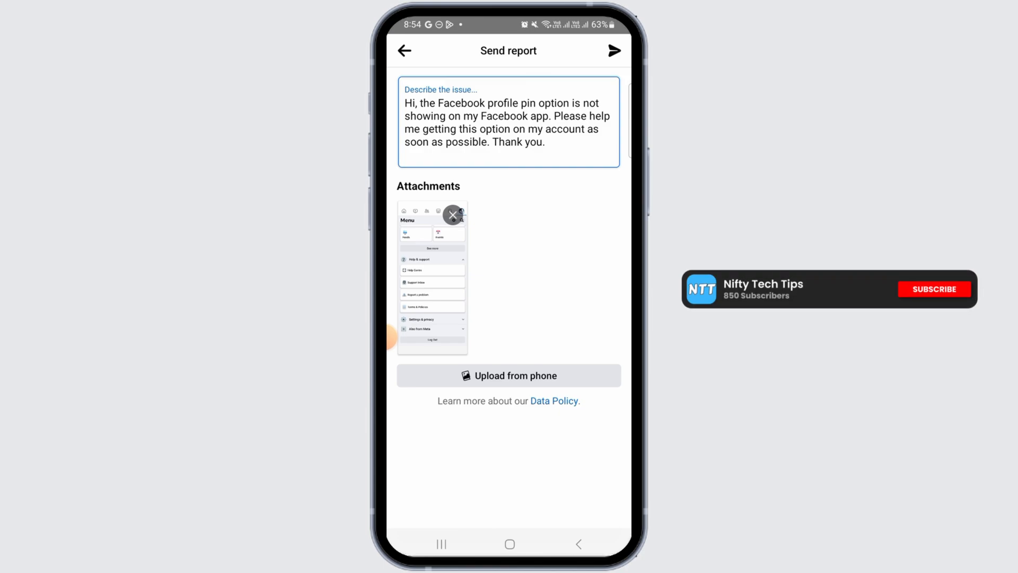
Send the problem report and go to your own profile page showing friends and posts
{"action": "left_click", "coordinate": [934, 289]}
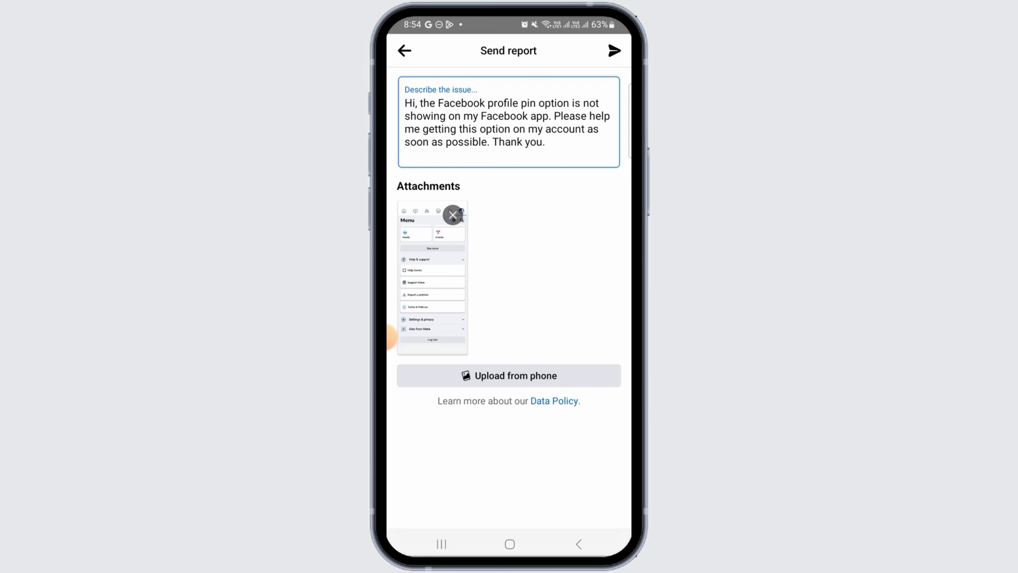
{"action": "left_click", "coordinate": [613, 51]}
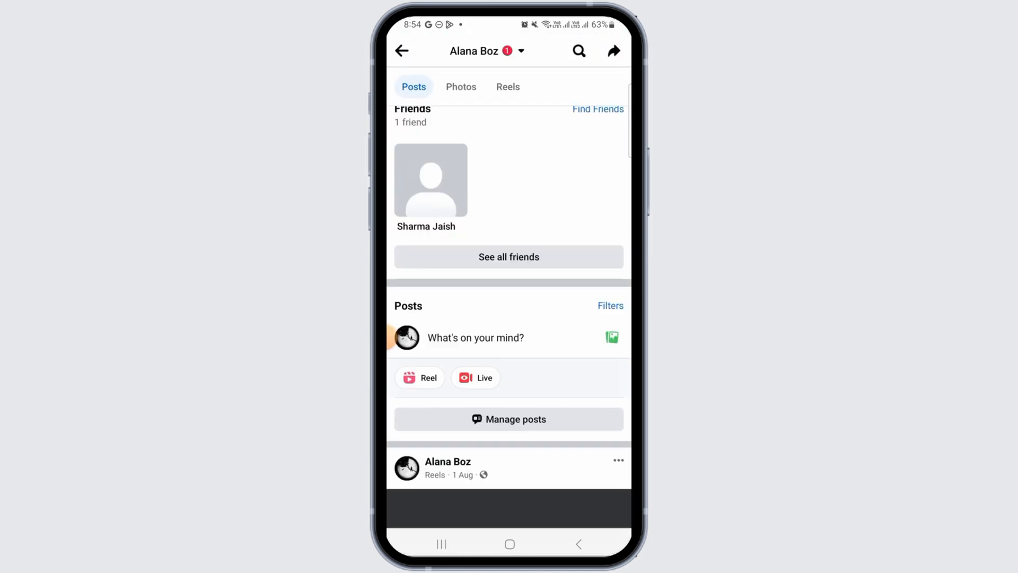
Pin the 1 Aug Reels post to the top of the timeline from its three-dot menu
{"action": "scroll", "scroll_direction": "down", "scroll_amount": 3}
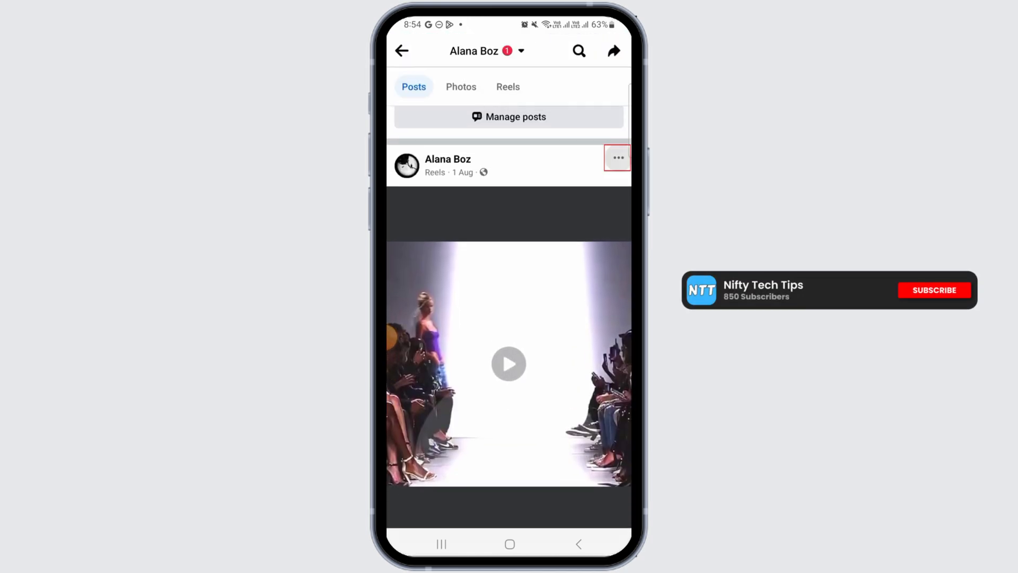
{"action": "left_click", "coordinate": [617, 158]}
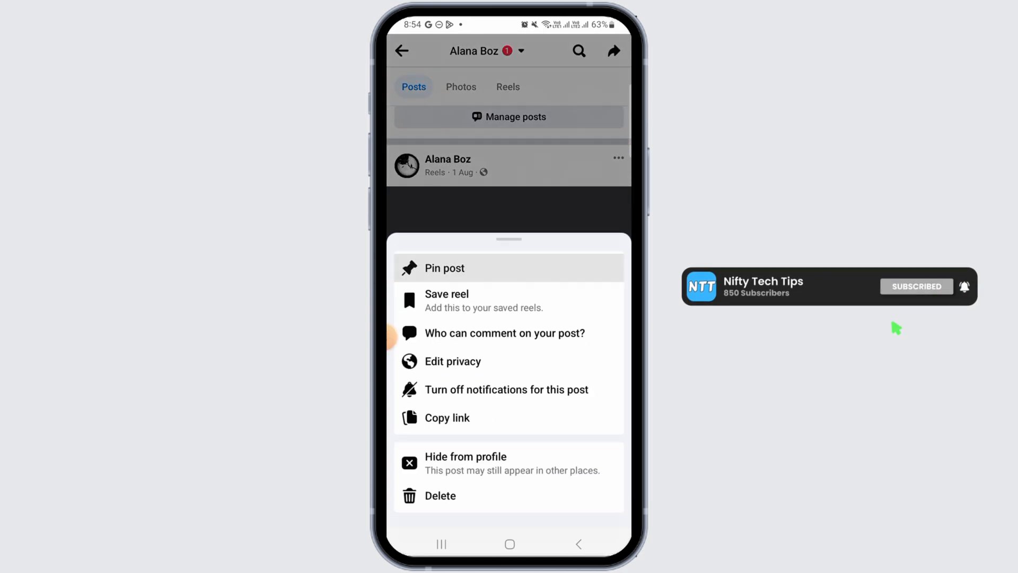
{"action": "left_click", "coordinate": [444, 267]}
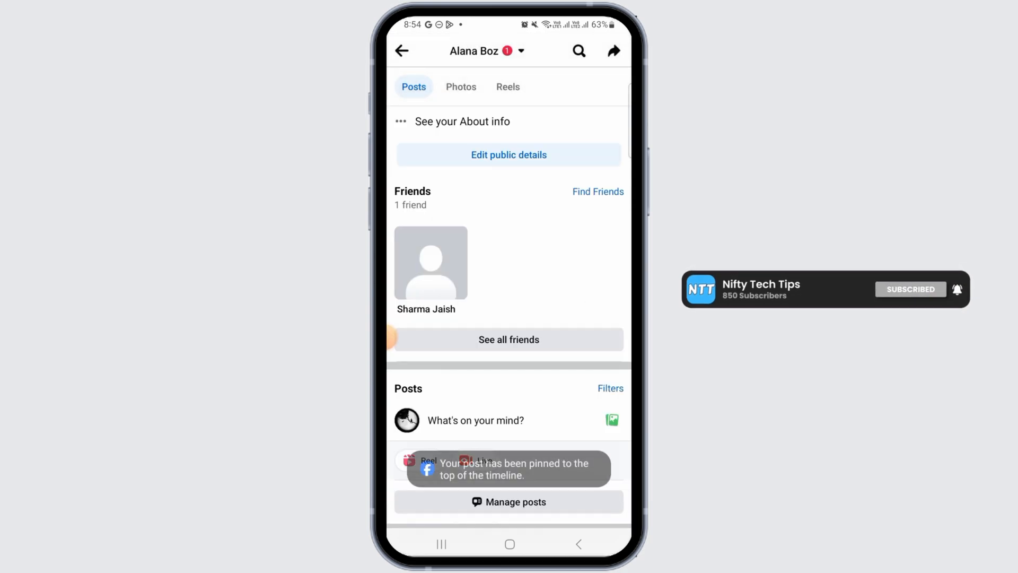